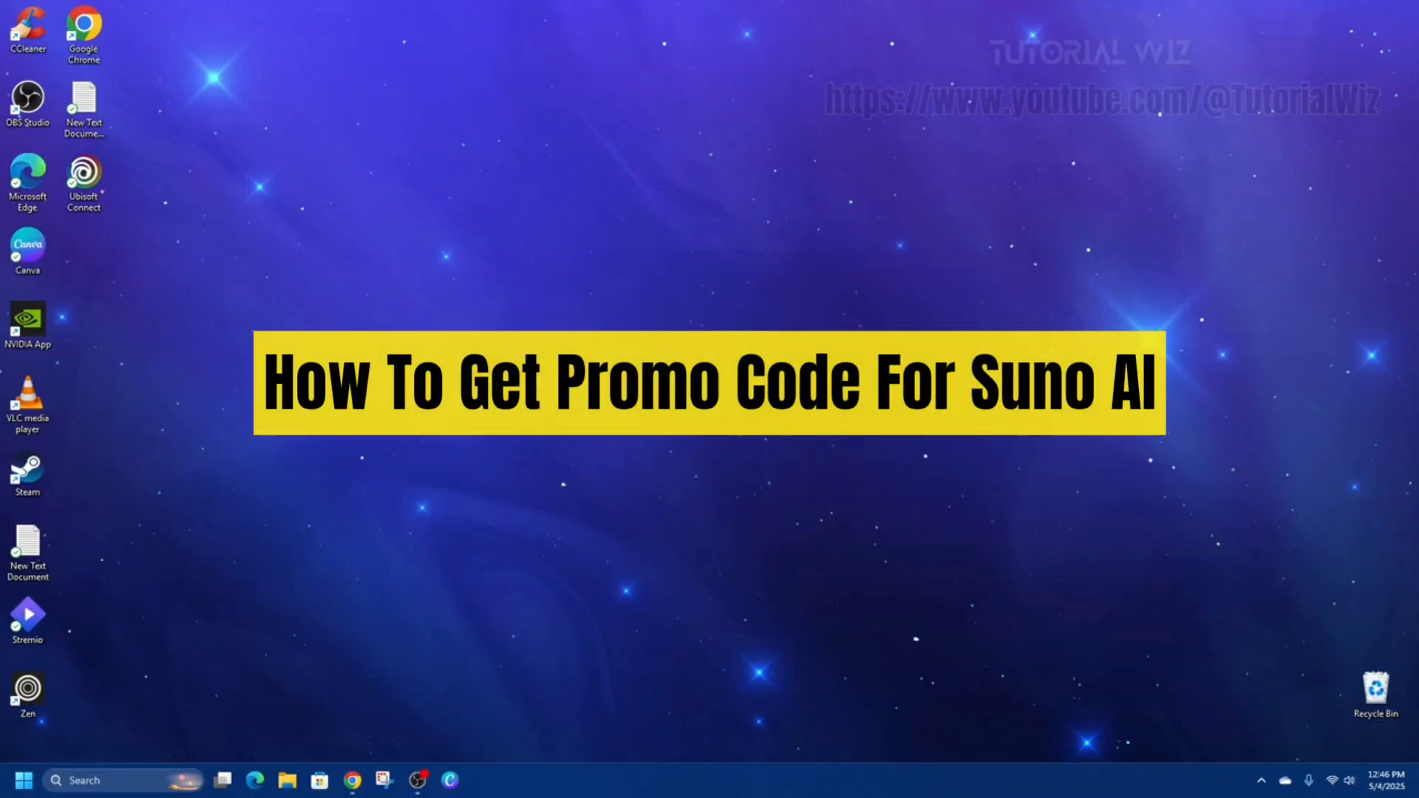
- Launch Google Chrome from the desktop shortcut to reach the Google homepage
{"action": "left_click", "coordinate": [353, 779]}
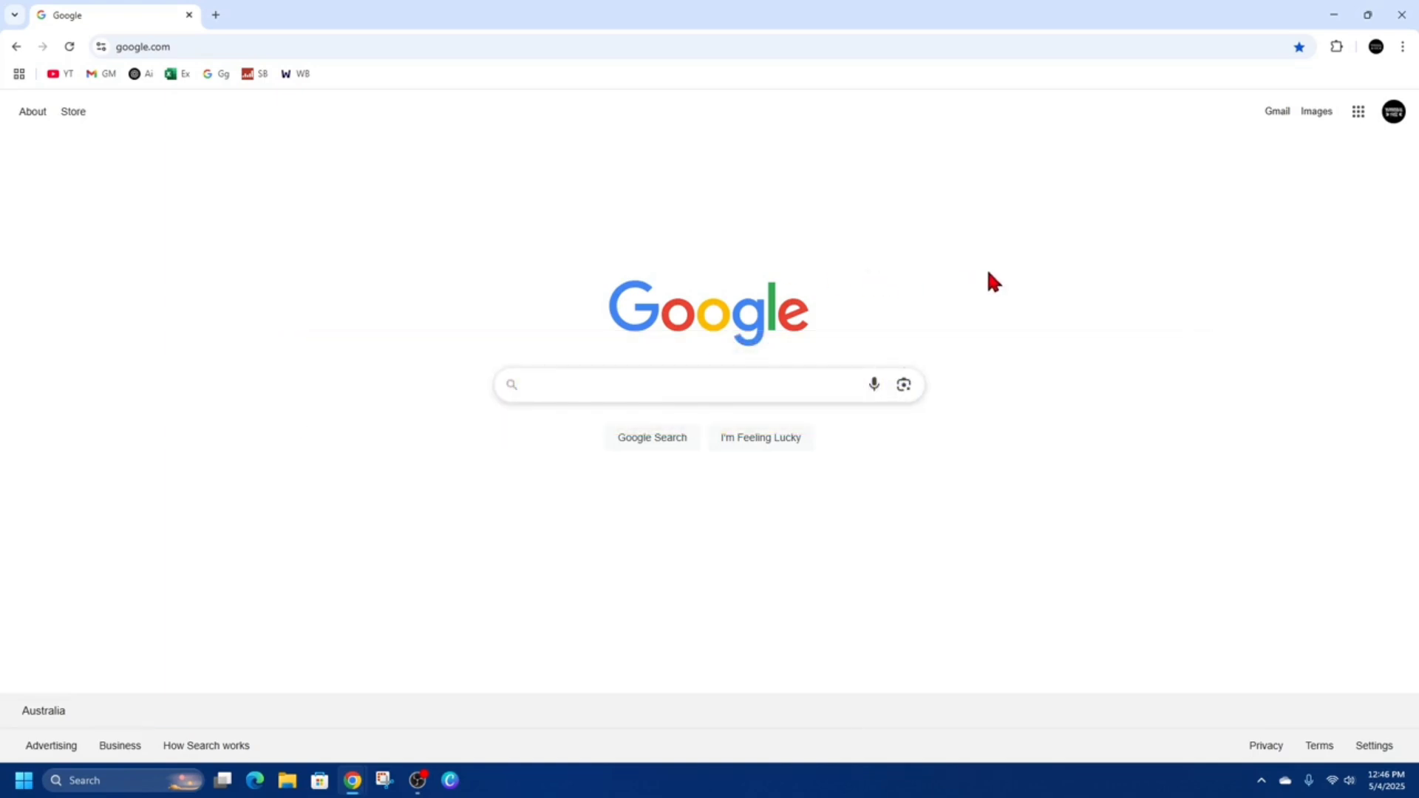
{"action": "mouse_move", "coordinate": [850, 250]}
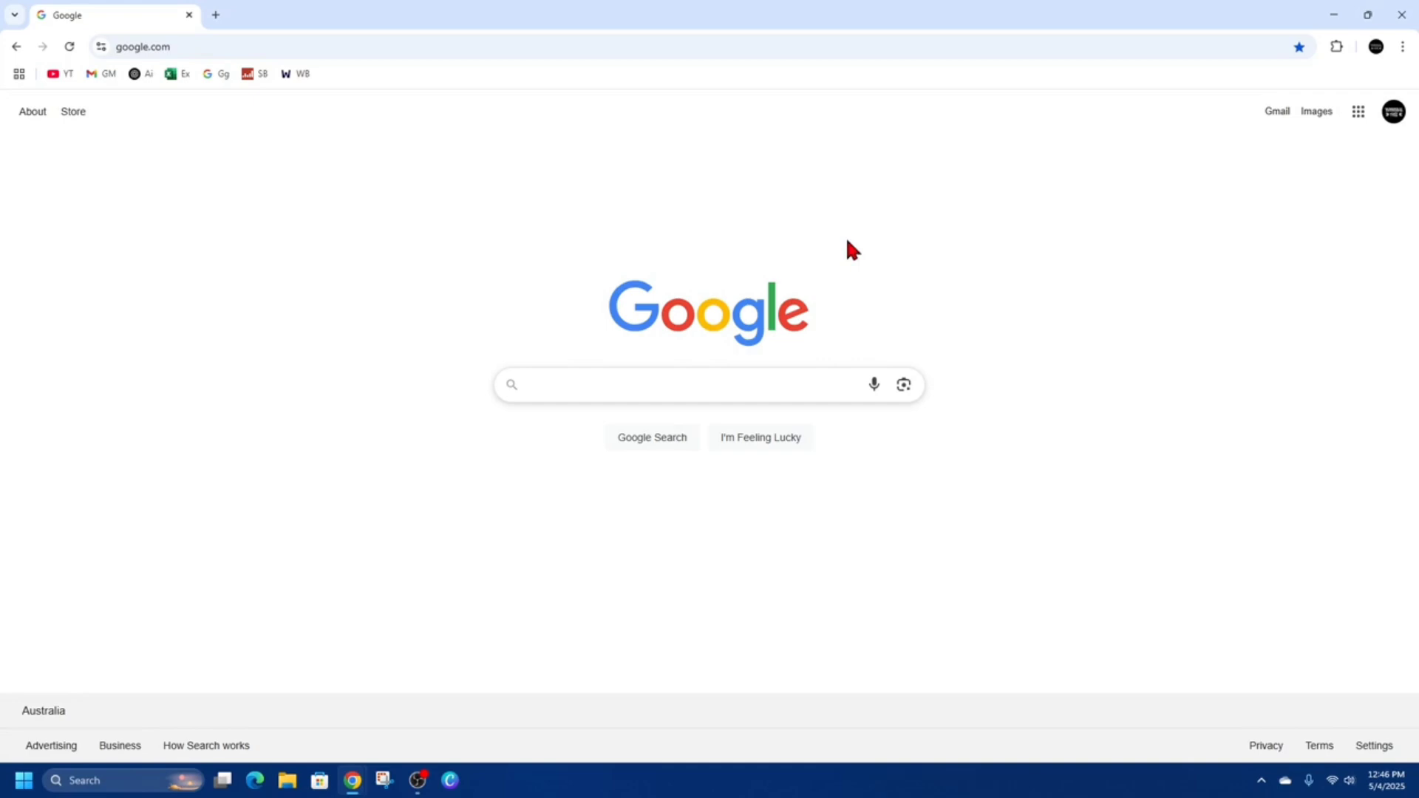
{"action": "mouse_move", "coordinate": [760, 437]}
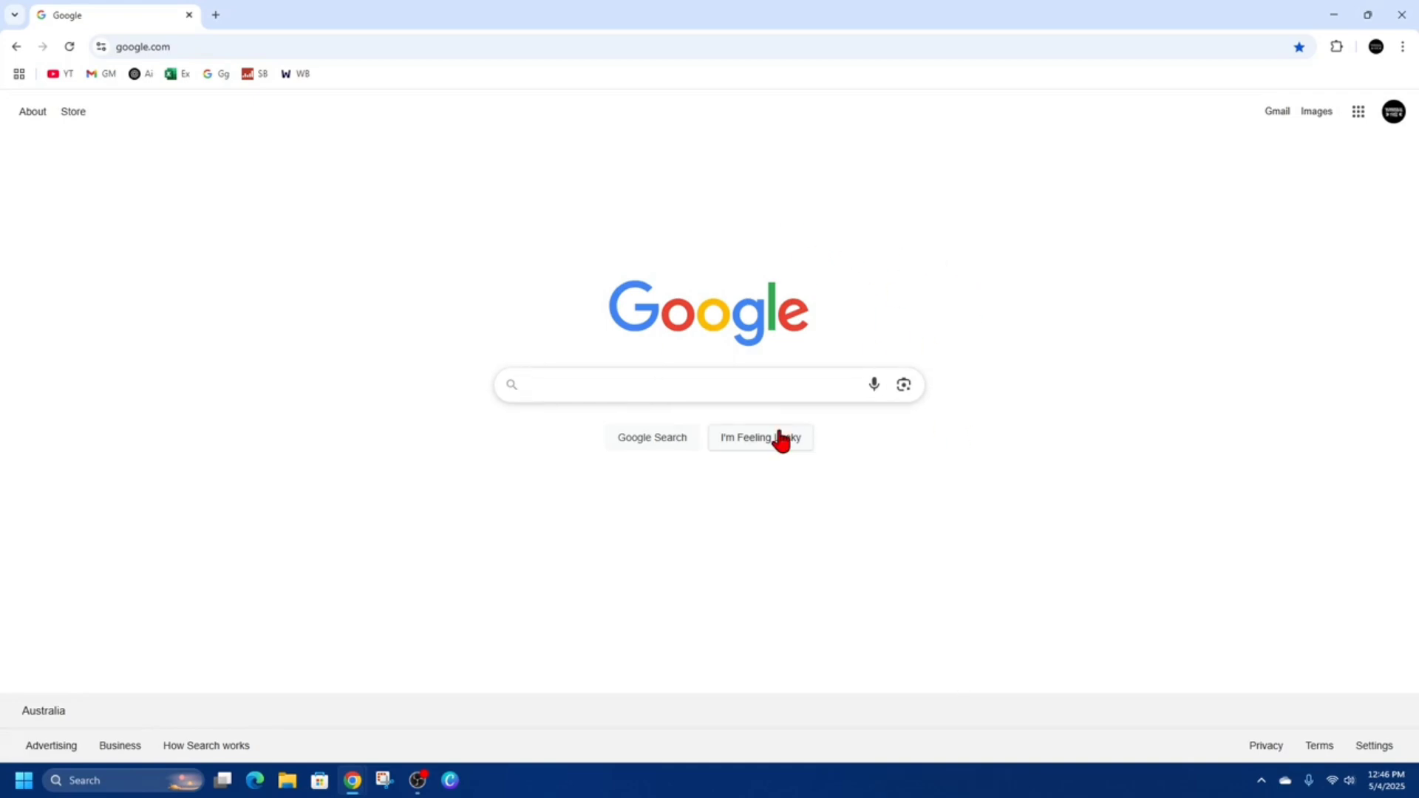
- Search Google for 'promo codes for suno ai'
{"action": "type", "text": "promo codes for suno ai"}
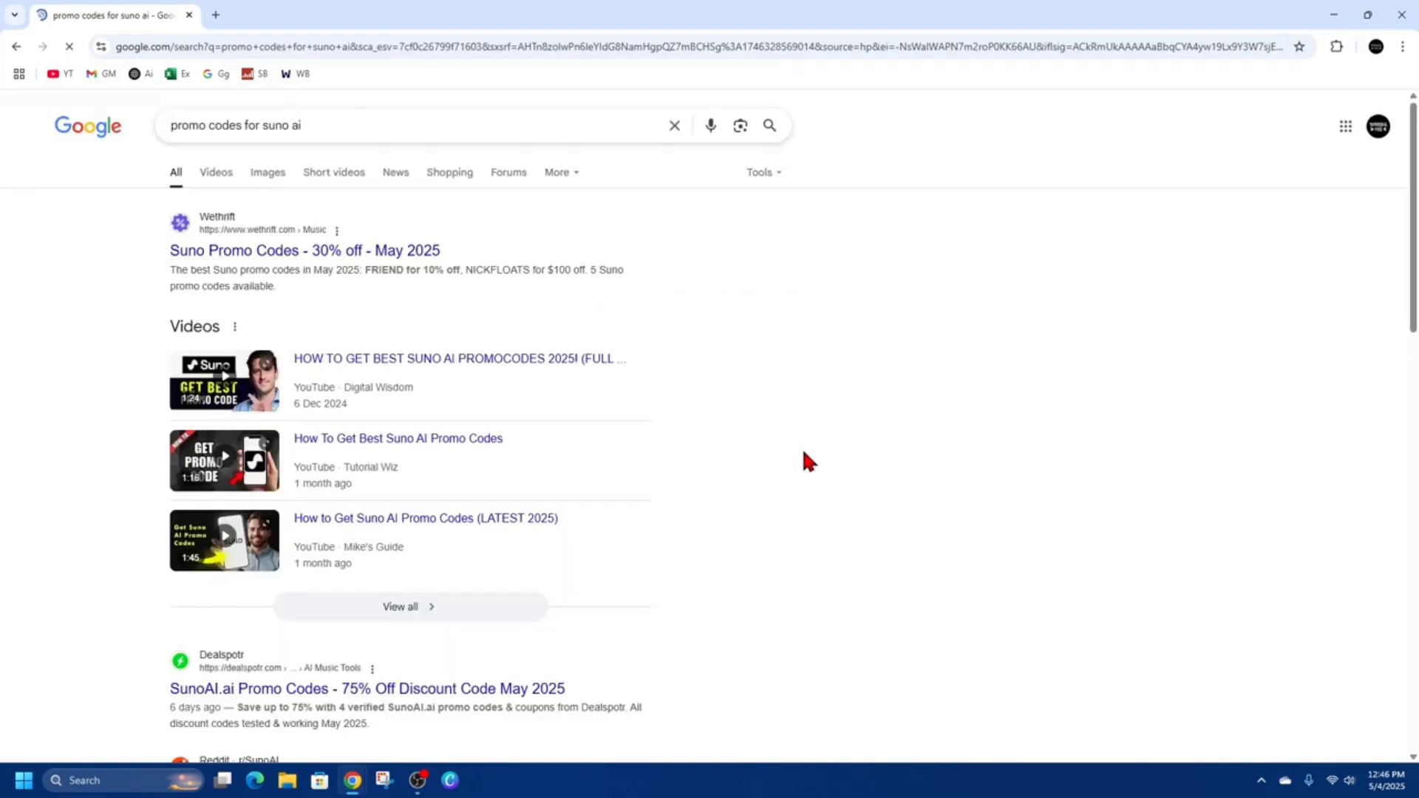
{"action": "mouse_move", "coordinate": [767, 419]}
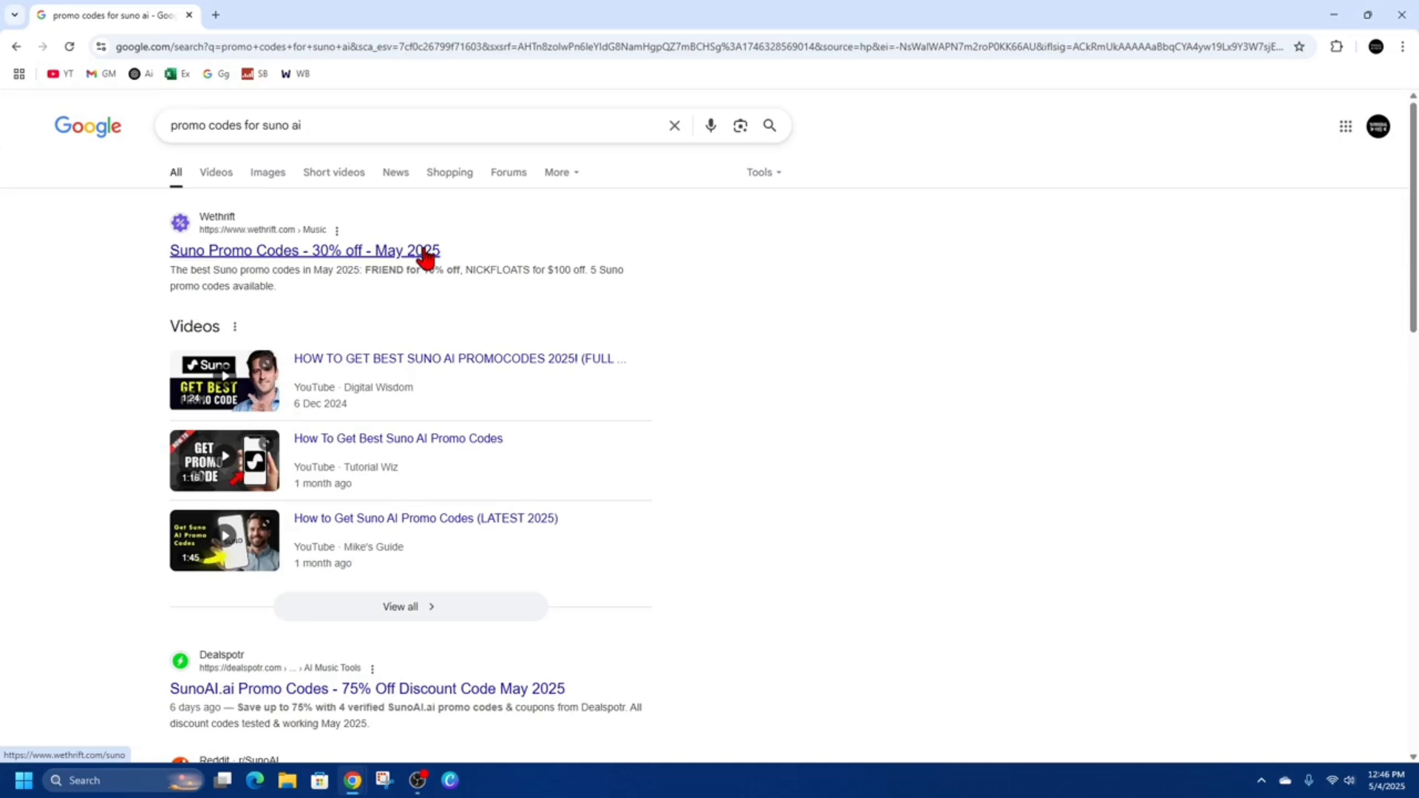
{"action": "mouse_move", "coordinate": [819, 461]}
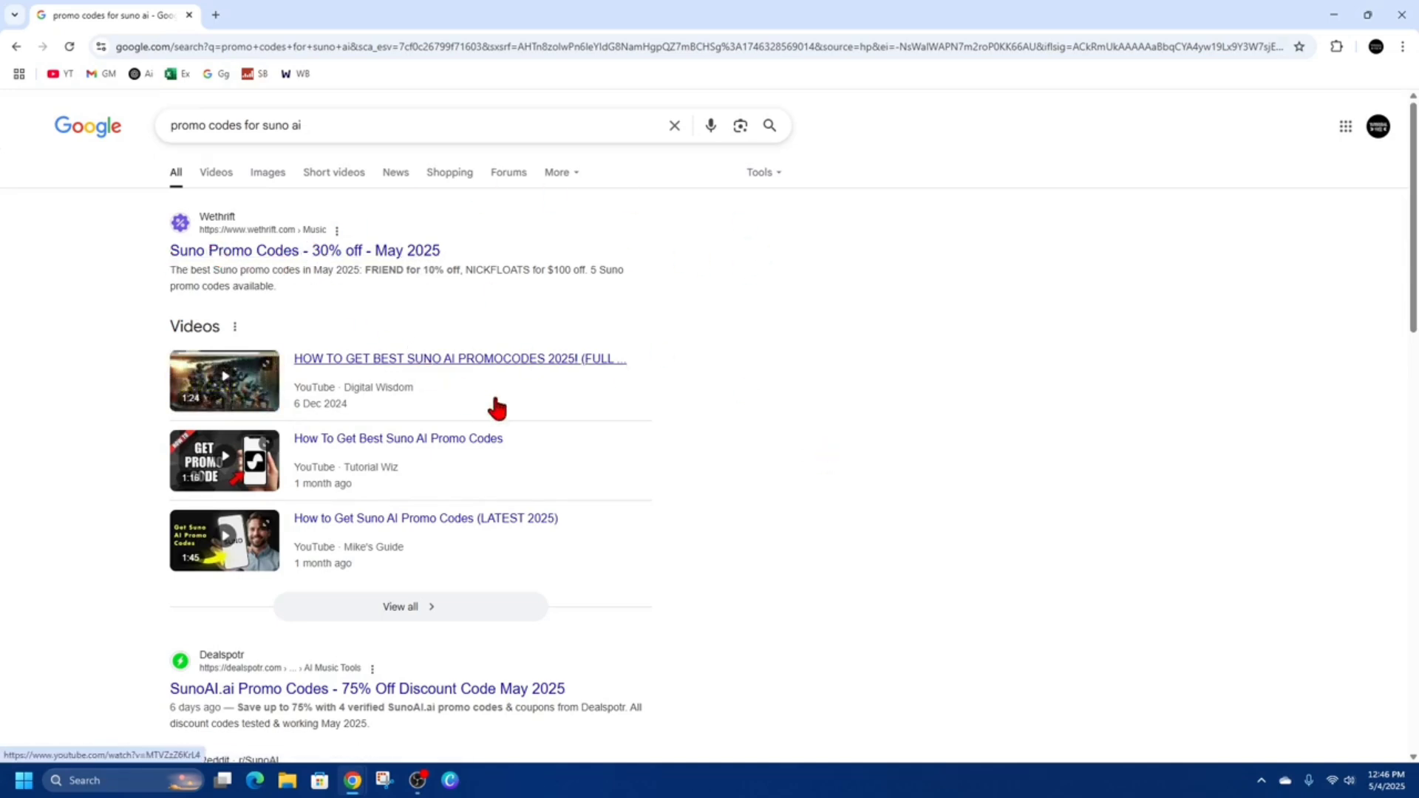
{"action": "scroll", "scroll_direction": "down", "scroll_amount": 3}
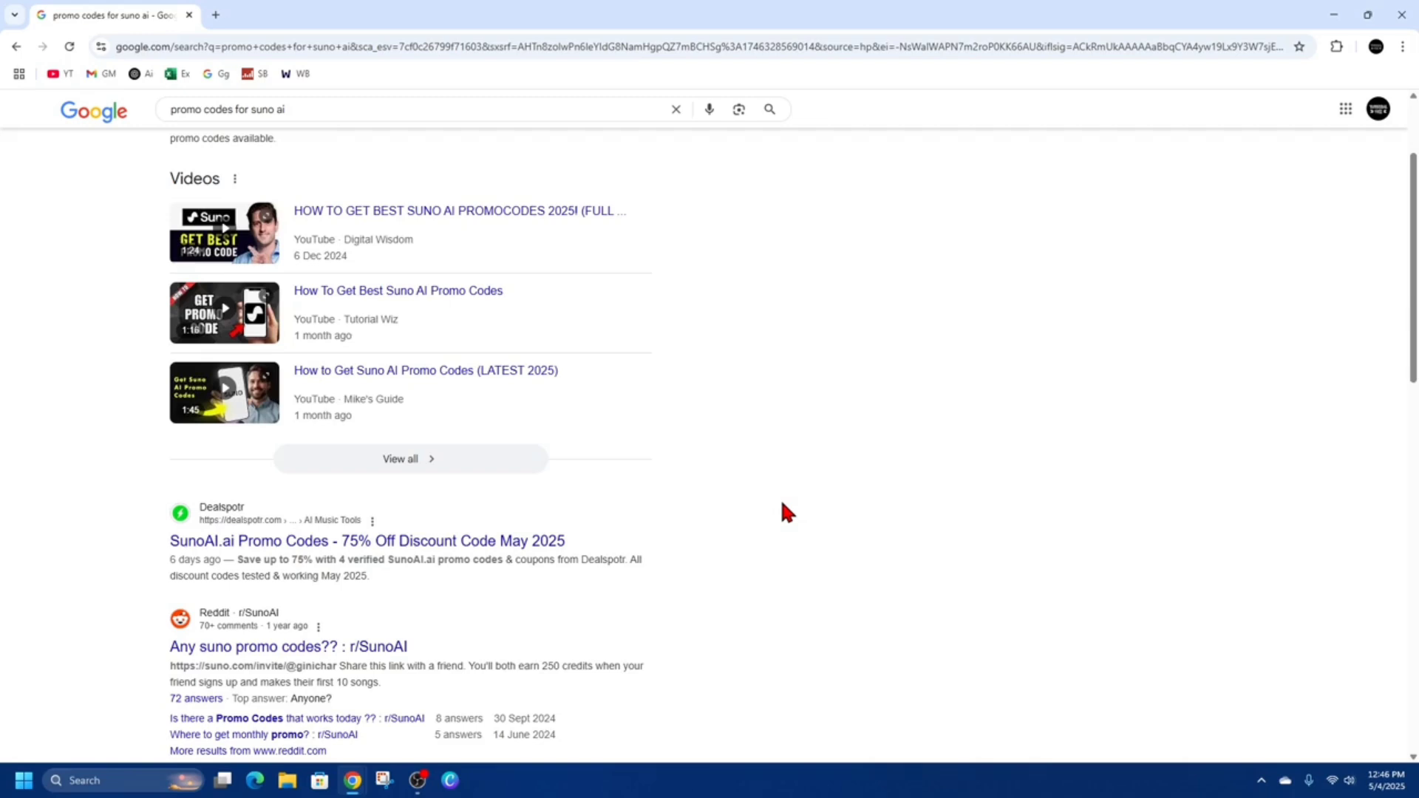
{"action": "scroll", "scroll_direction": "down", "scroll_amount": 3}
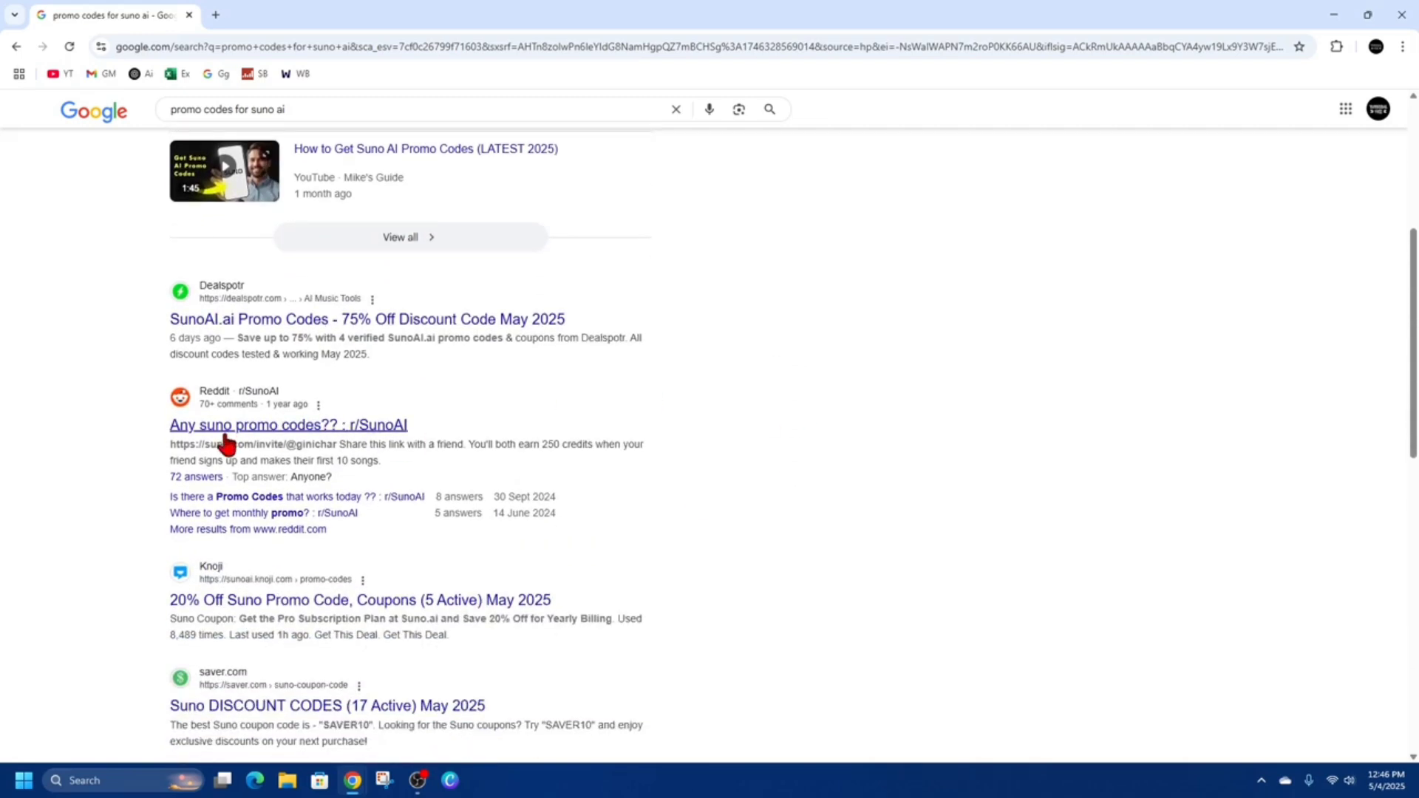
{"action": "scroll", "scroll_direction": "down", "scroll_amount": 3}
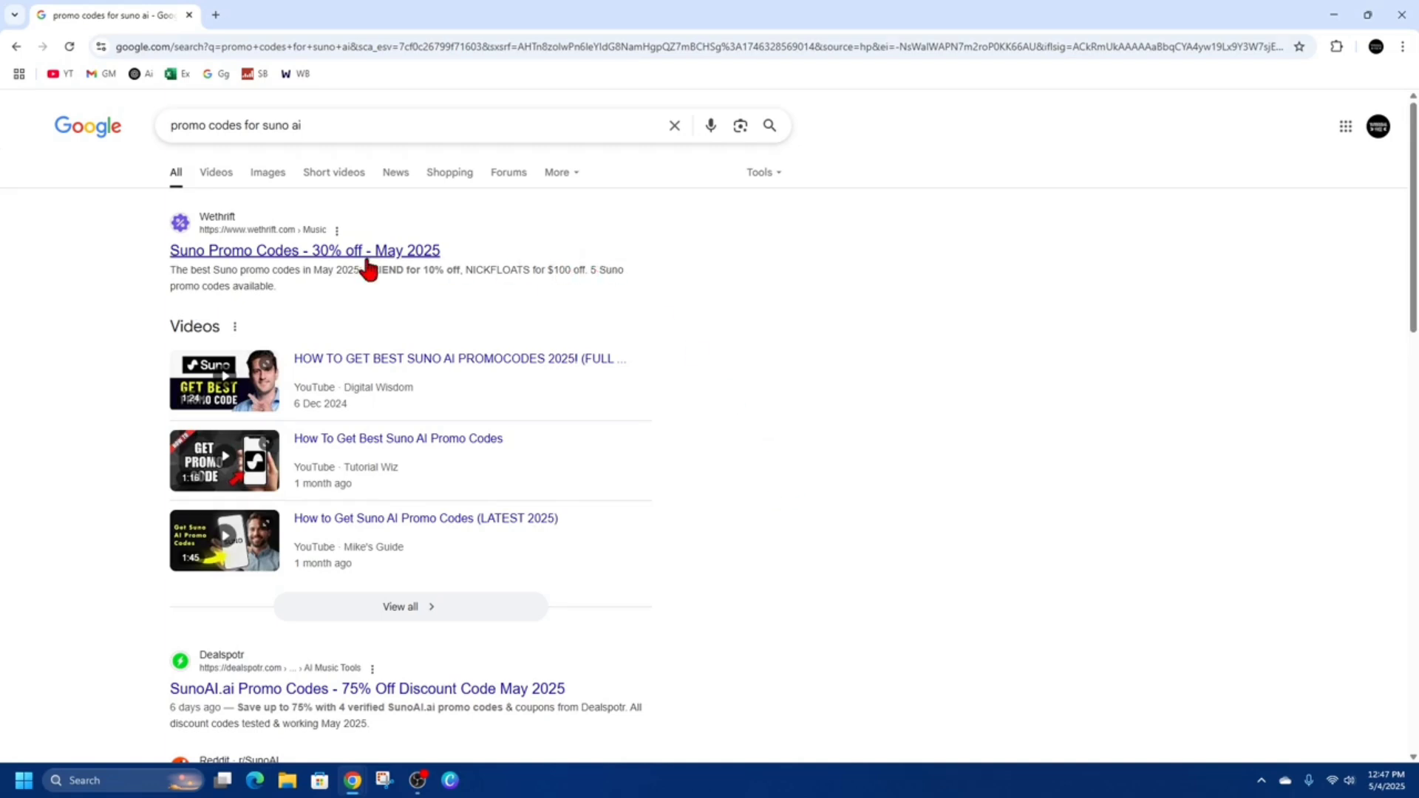
- Open the 'Suno Promo Codes - 30% off - May 2025' Wethrift result and scroll down slightly
{"action": "left_click", "coordinate": [304, 251]}
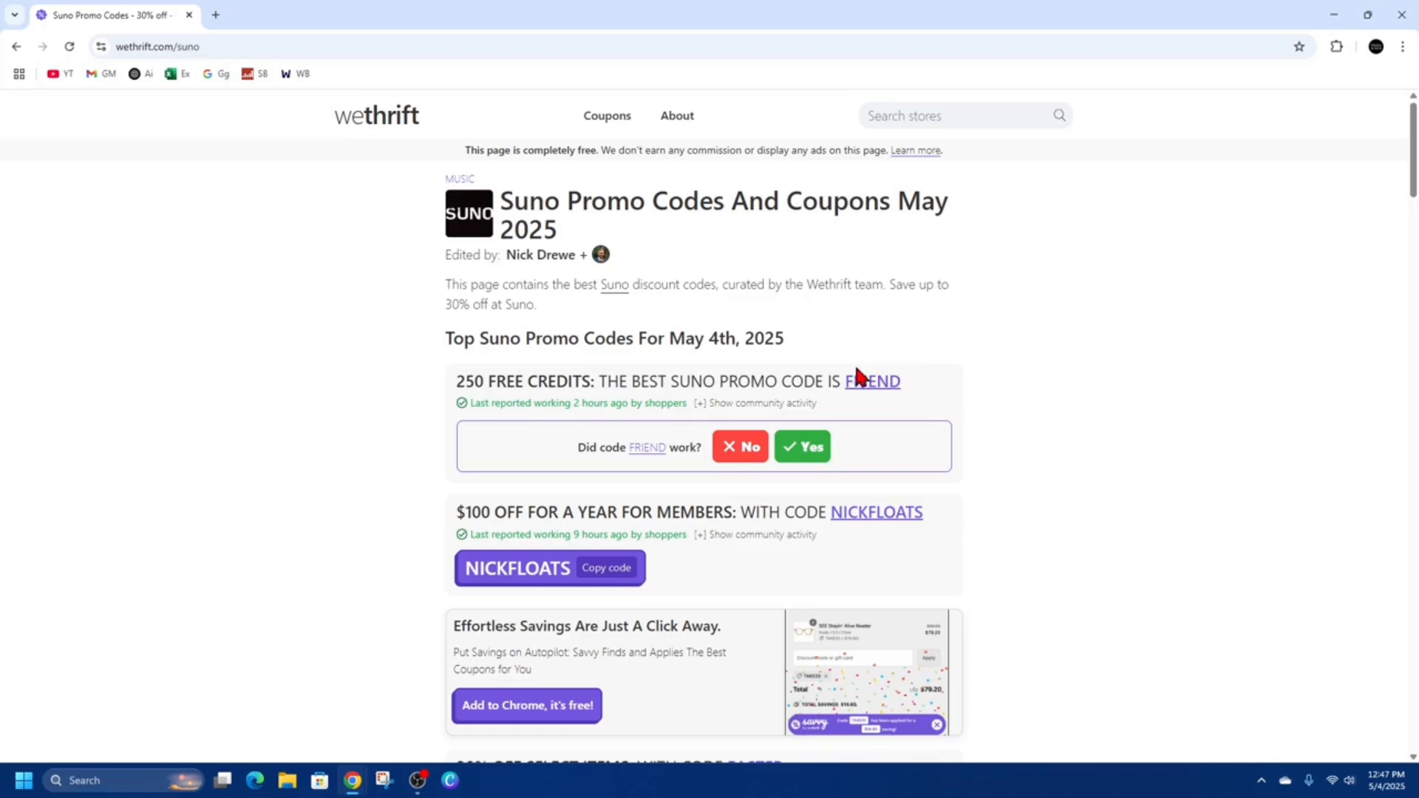
{"action": "left_click", "coordinate": [871, 382]}
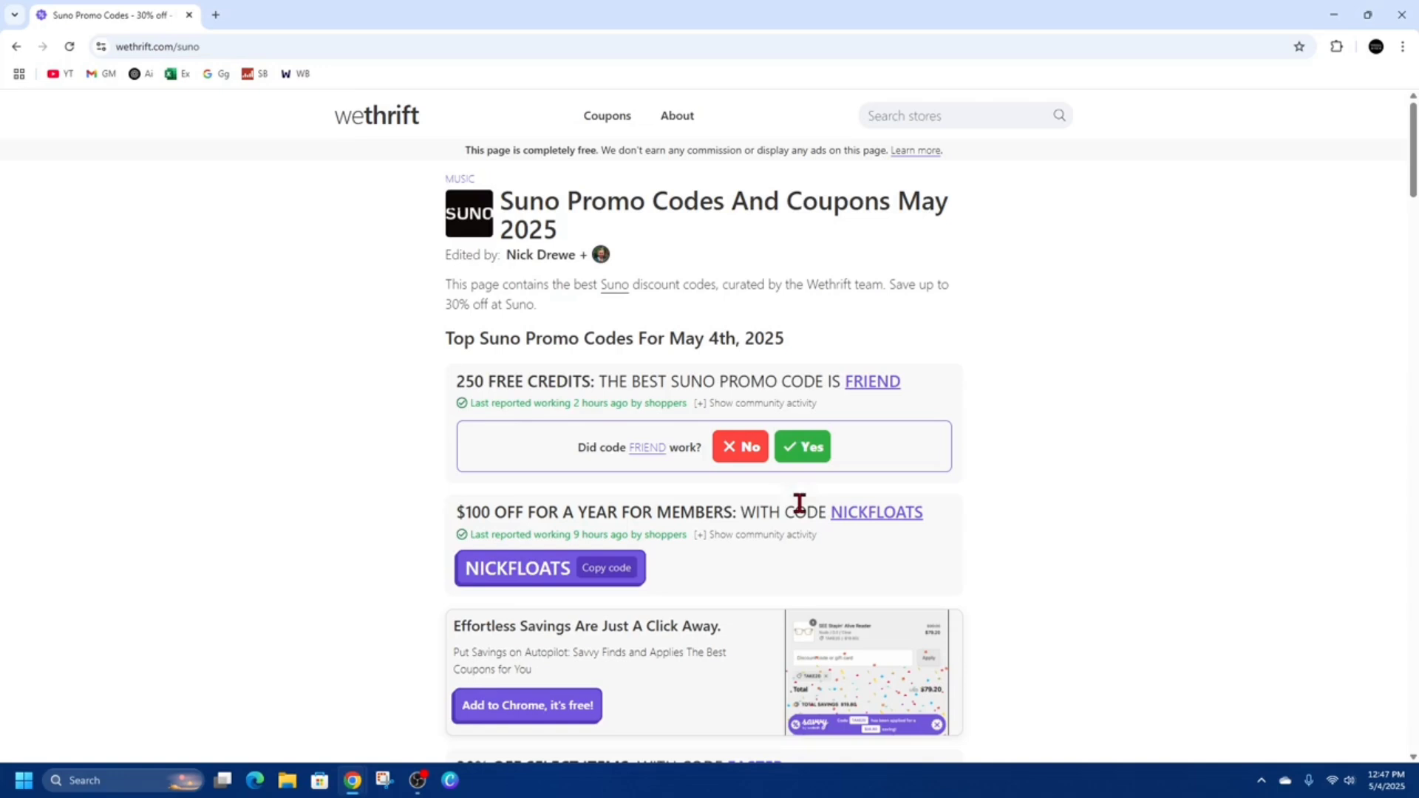
{"action": "scroll", "scroll_direction": "down", "scroll_amount": 3}
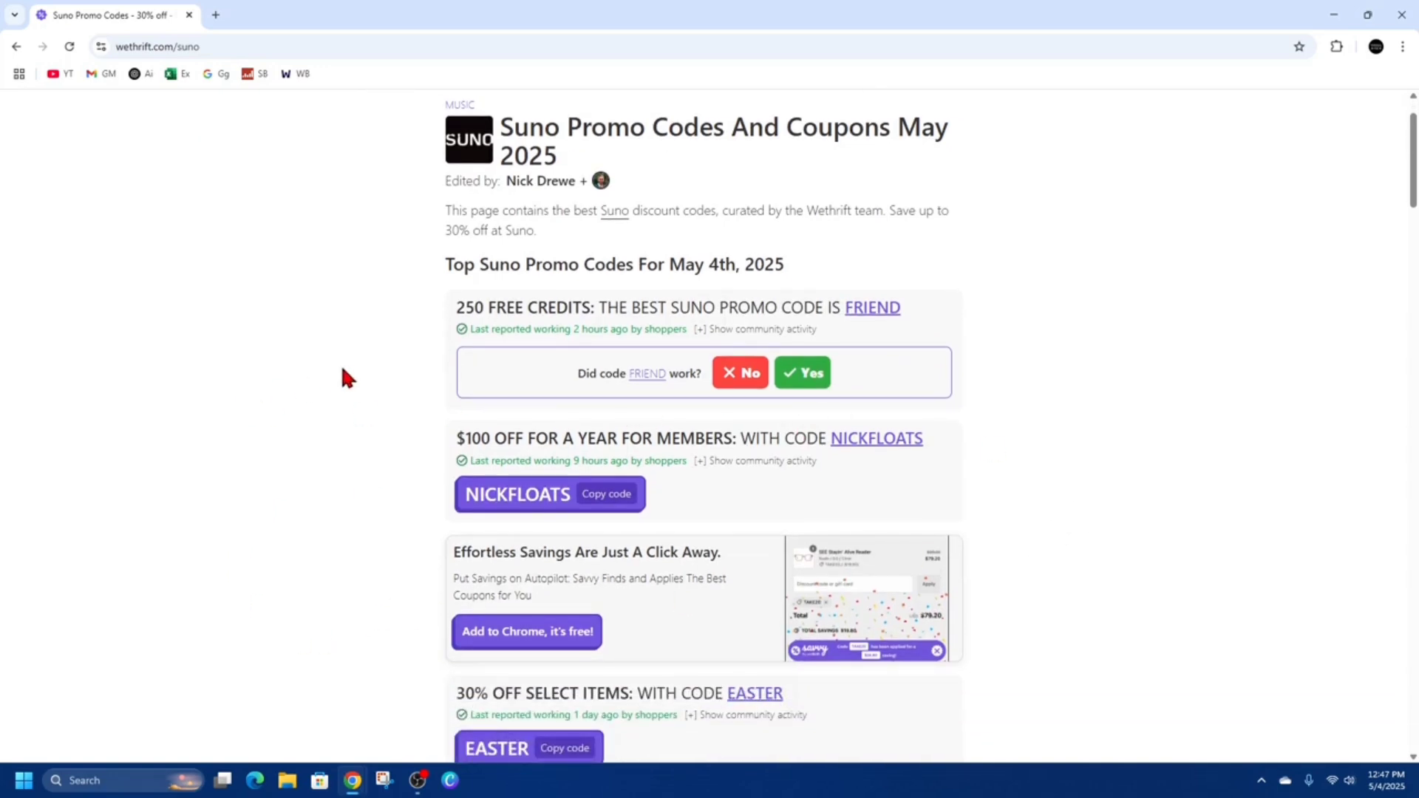
{"action": "mouse_move", "coordinate": [297, 421]}
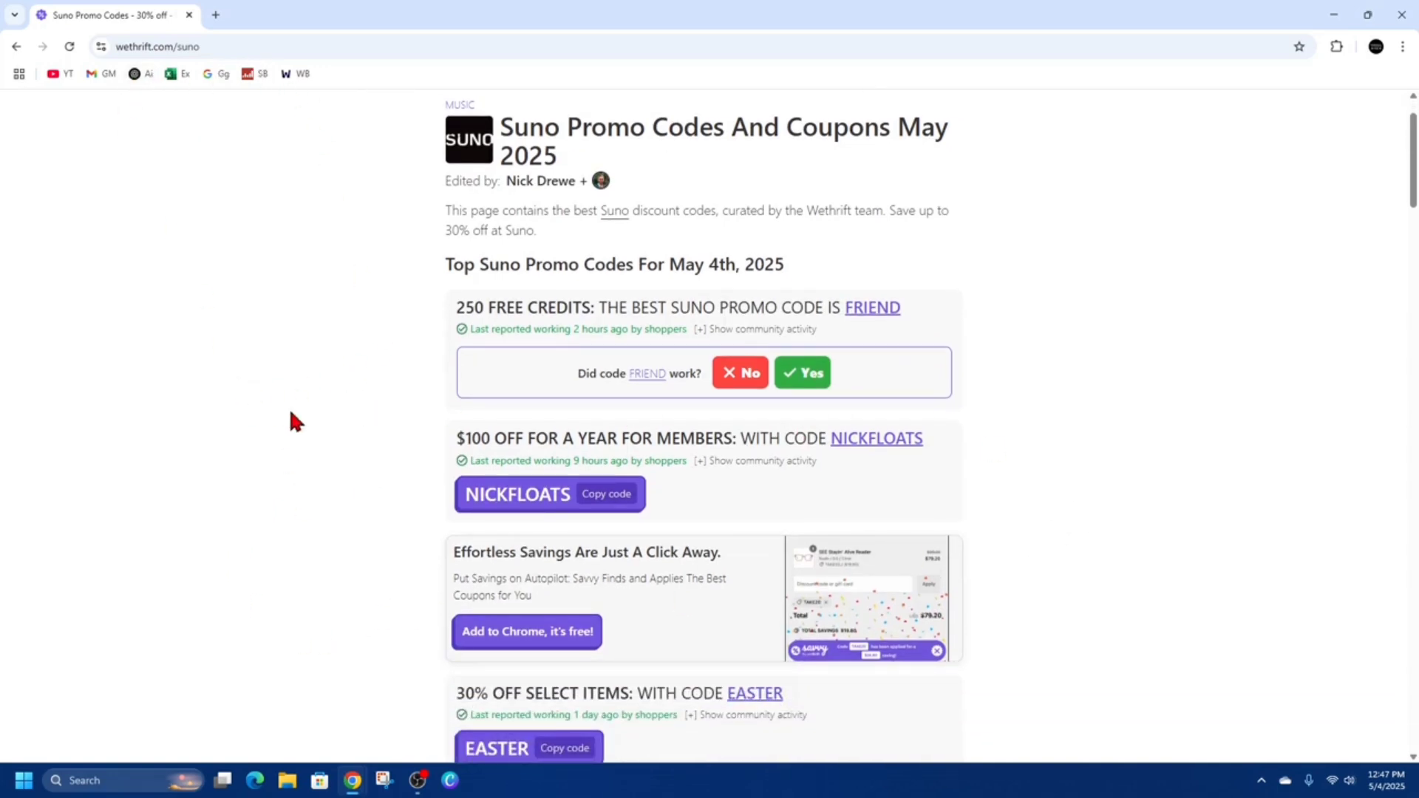
- Show the FRIEND code's community activity and highlight its 'reported working' line
{"action": "left_click", "coordinate": [759, 328]}
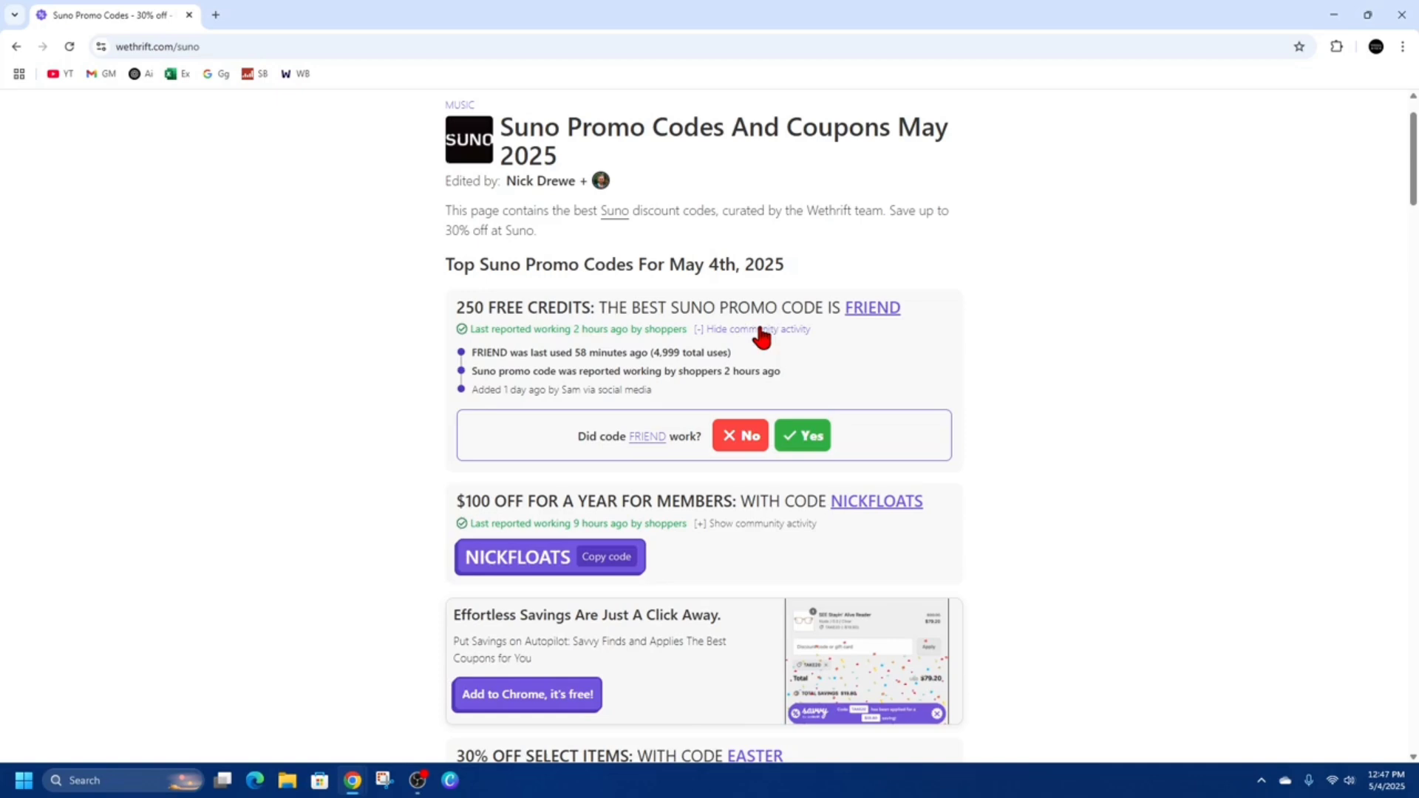
{"action": "left_click", "coordinate": [871, 308]}
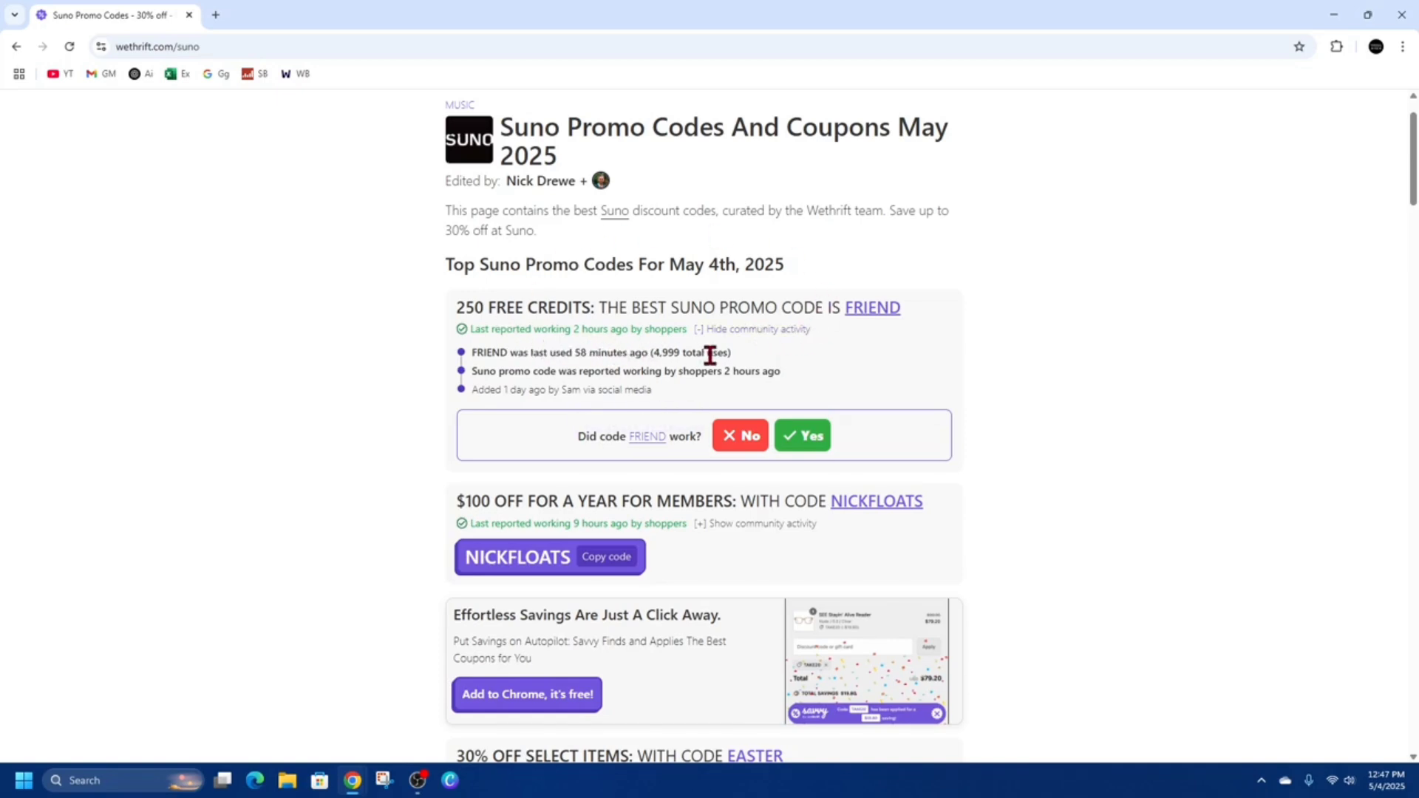
{"action": "mouse_move", "coordinate": [710, 367]}
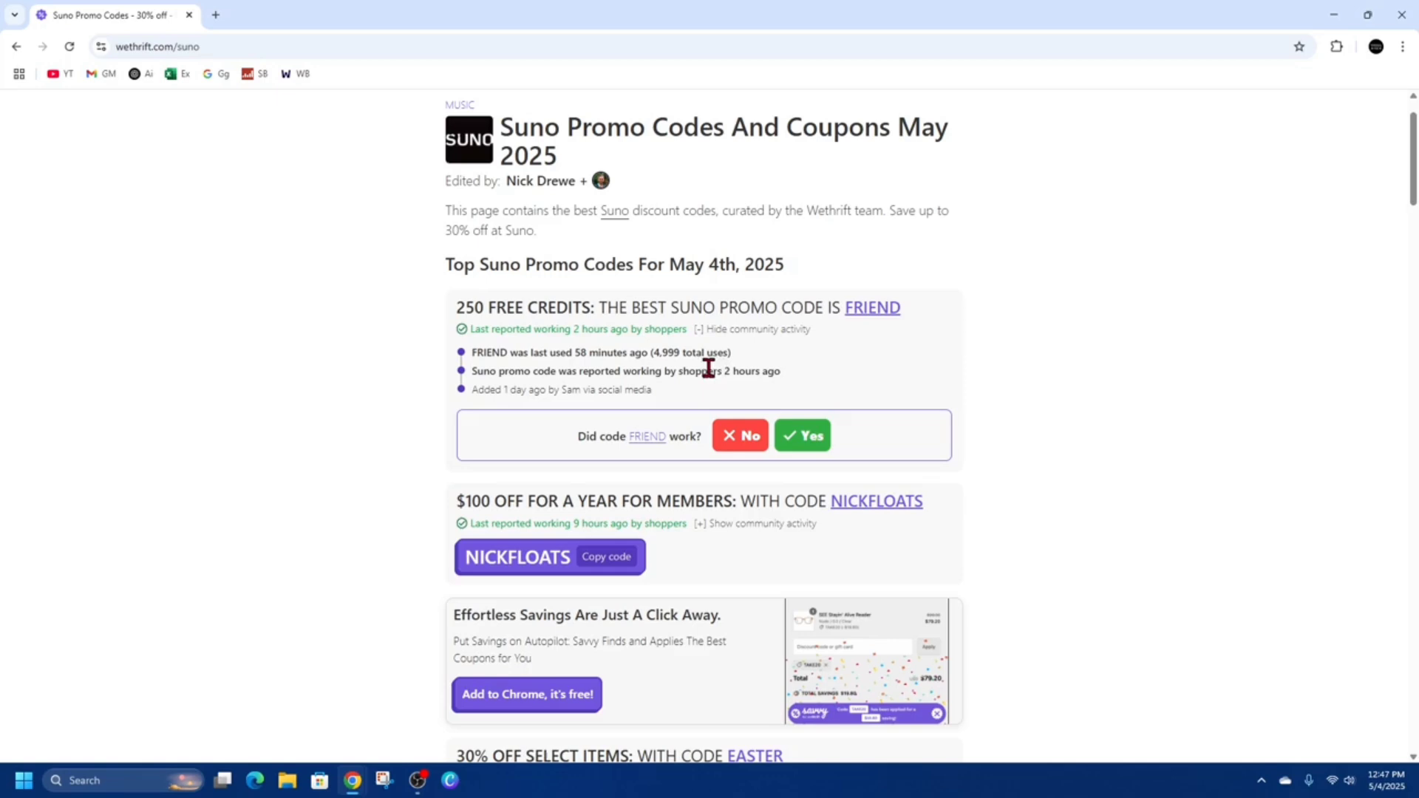
{"action": "left_click_drag", "start_coordinate": [543, 370], "coordinate": [683, 371]}
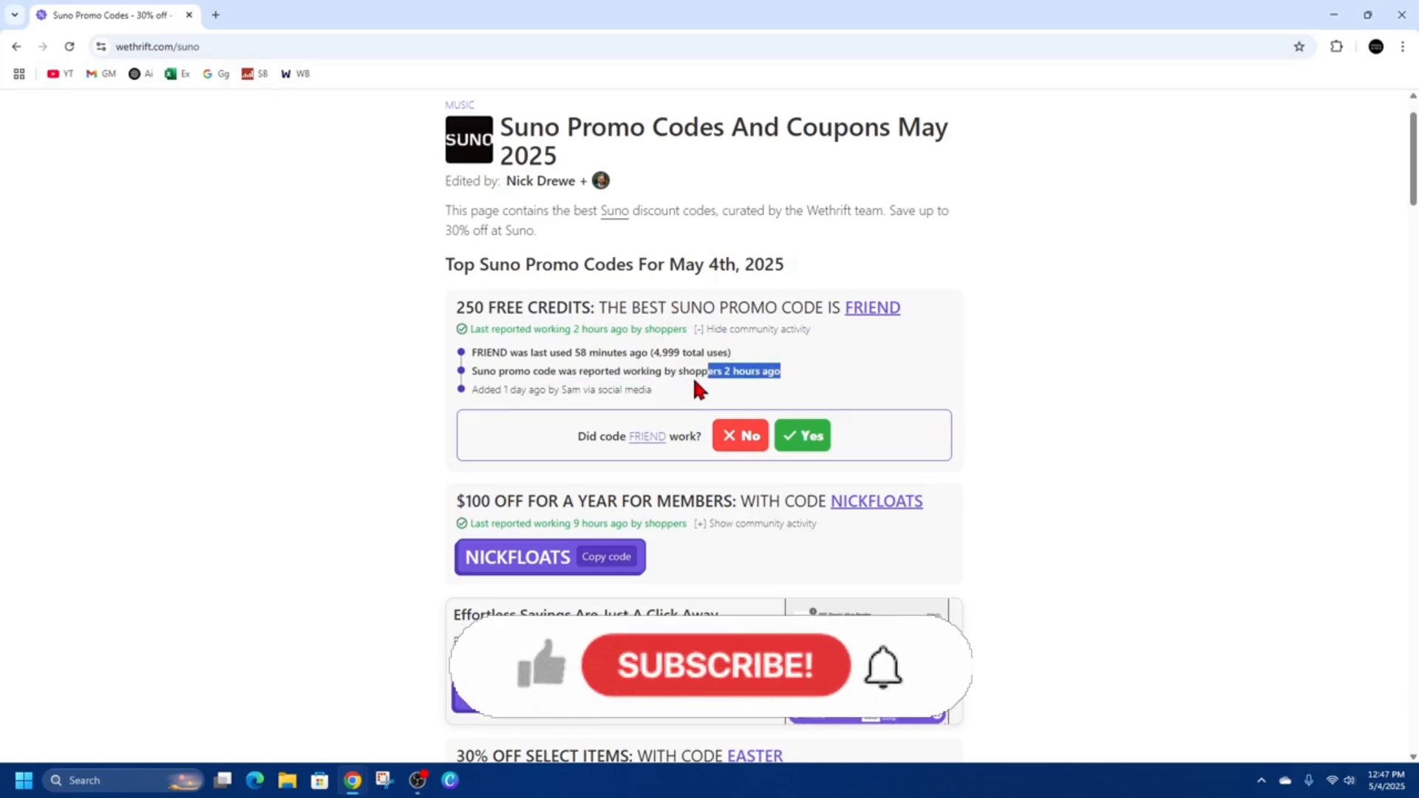
{"action": "mouse_move", "coordinate": [706, 679]}
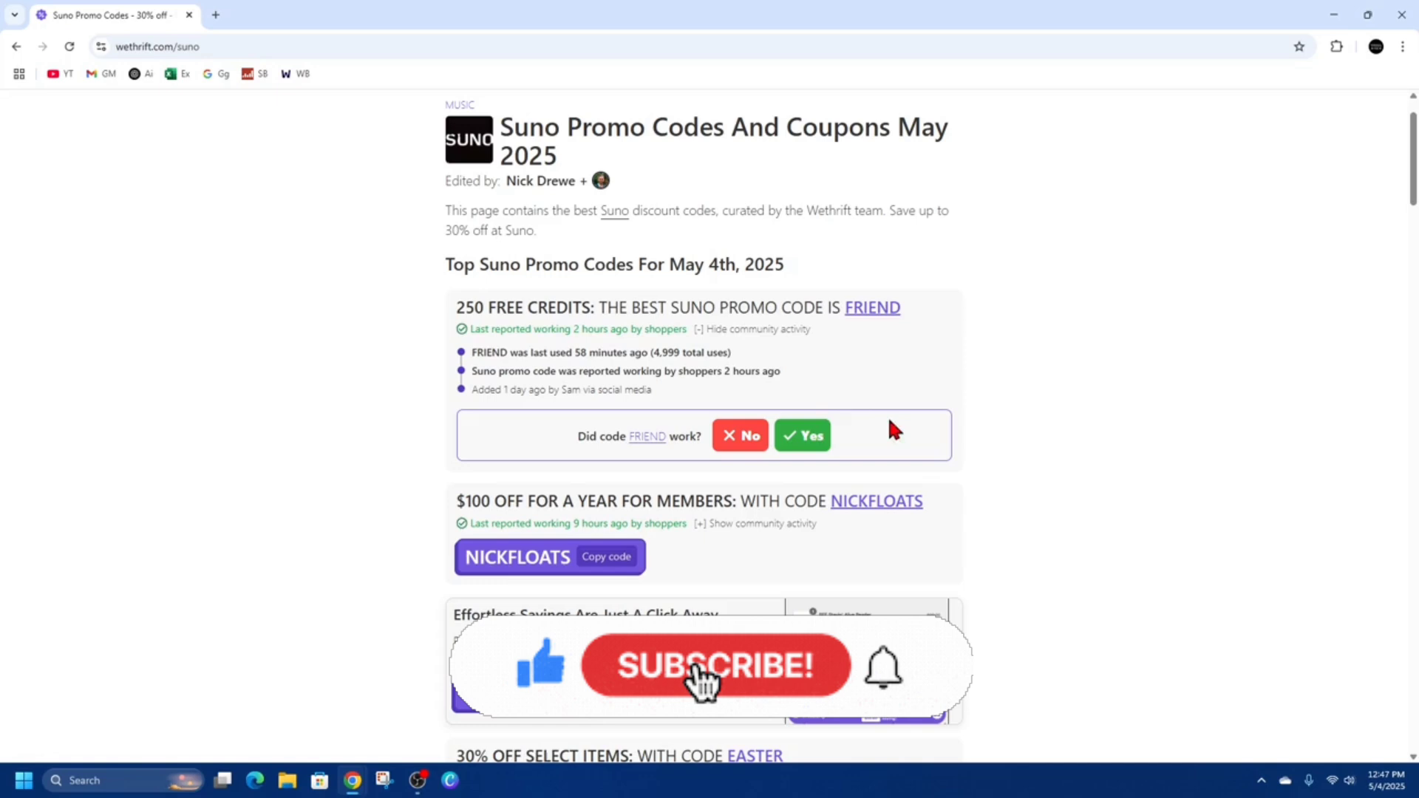